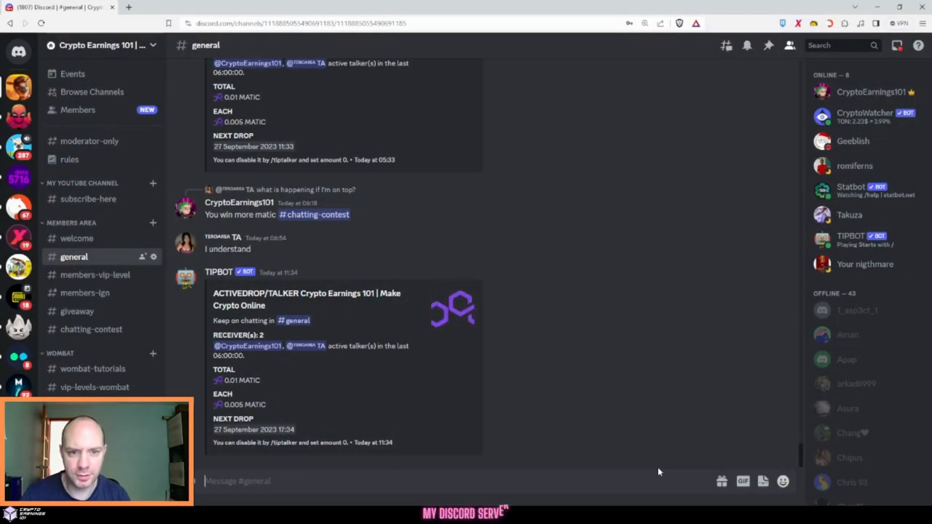
{"action": "mouse_move", "coordinate": [619, 315]}
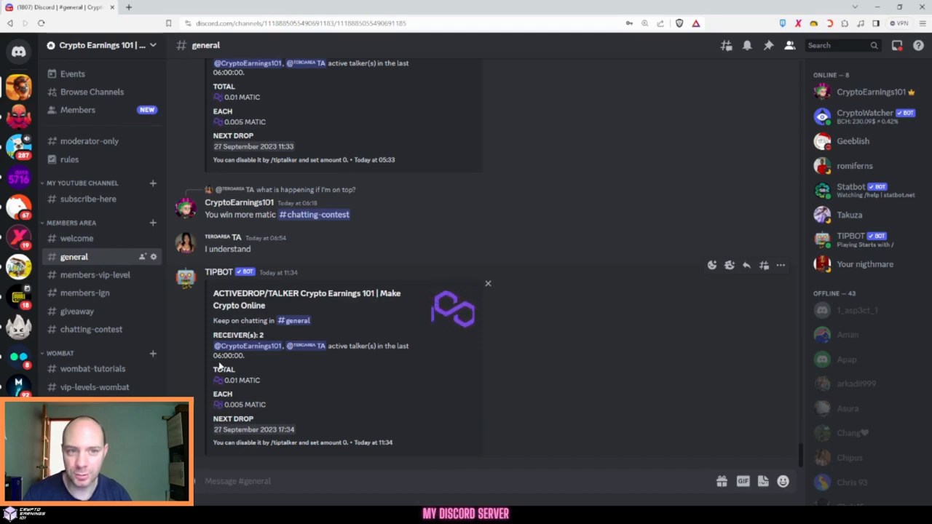
Scroll through the #general channel's tip-bot drop messages
{"action": "scroll", "scroll_direction": "down", "scroll_amount": 3}
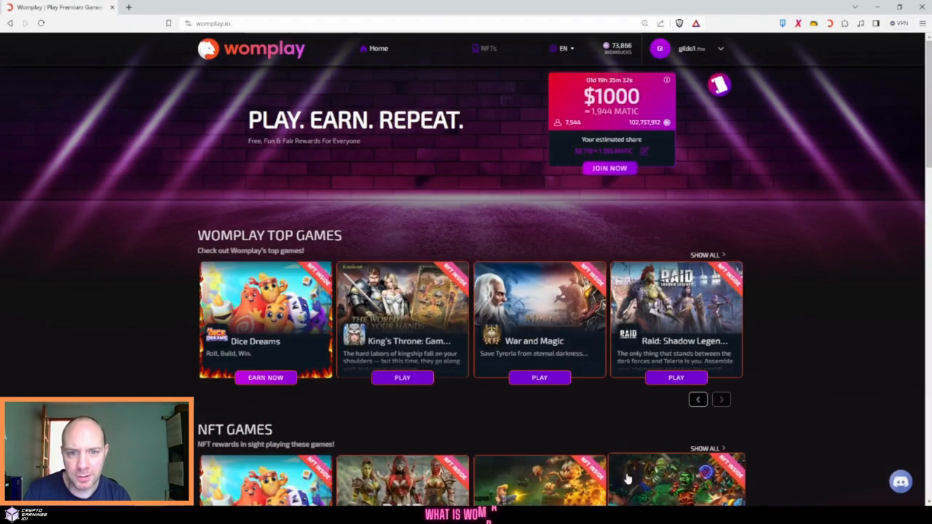
Review the payout token options from the Womplay profile, then close the chooser
{"action": "left_click", "coordinate": [721, 399]}
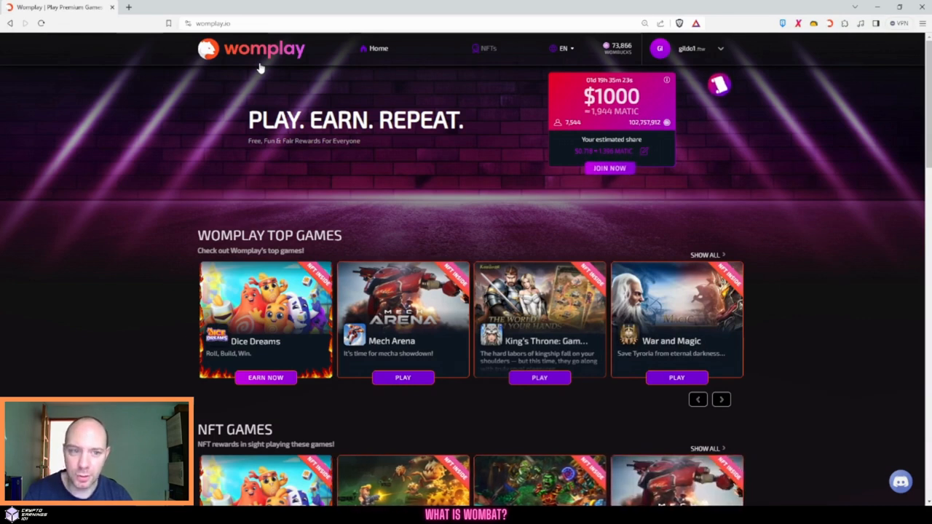
{"action": "mouse_move", "coordinate": [917, 89]}
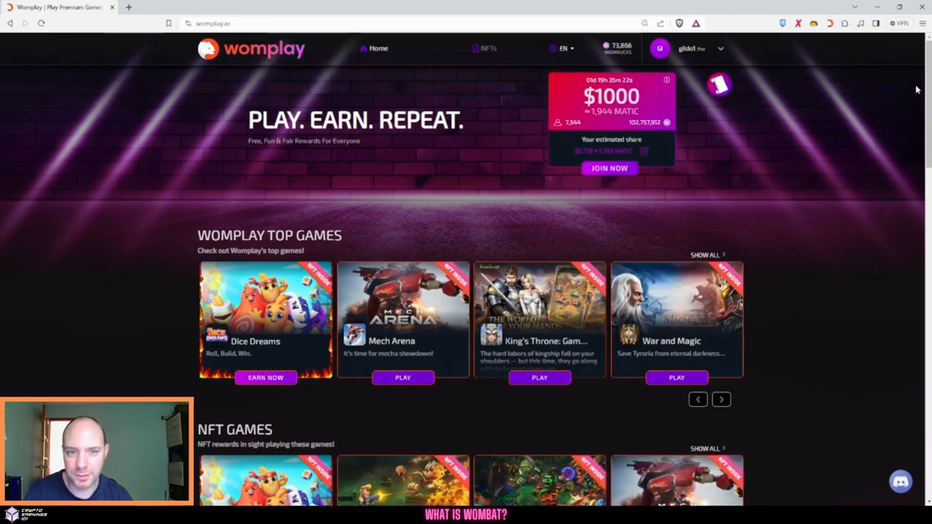
{"action": "left_click", "coordinate": [722, 399]}
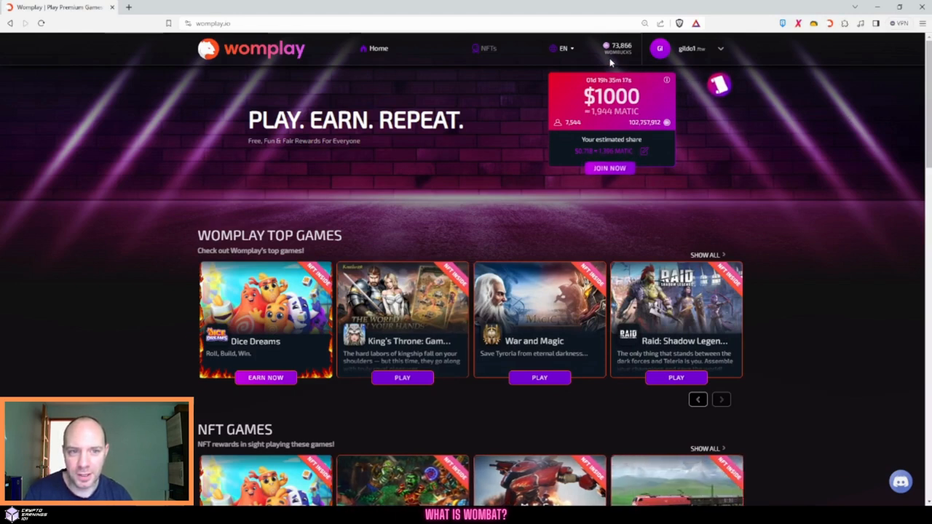
{"action": "left_click", "coordinate": [721, 399]}
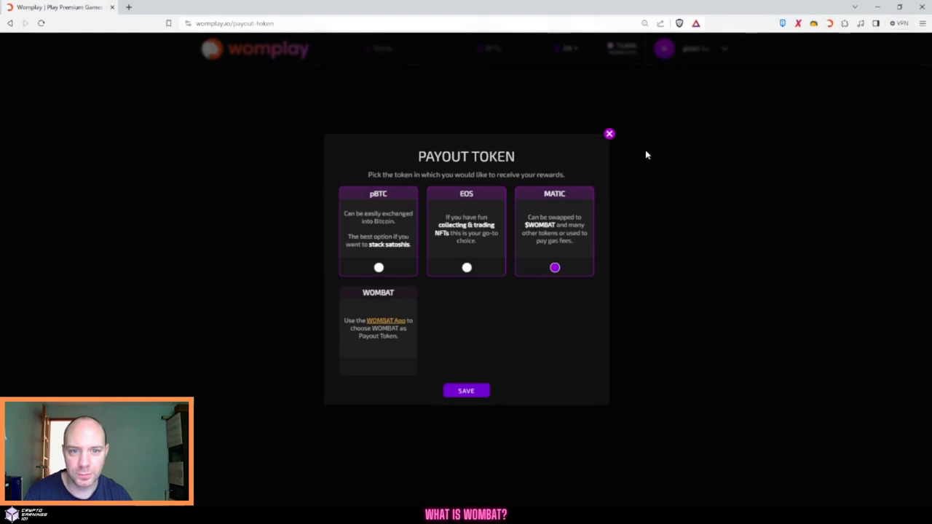
{"action": "mouse_move", "coordinate": [618, 137]}
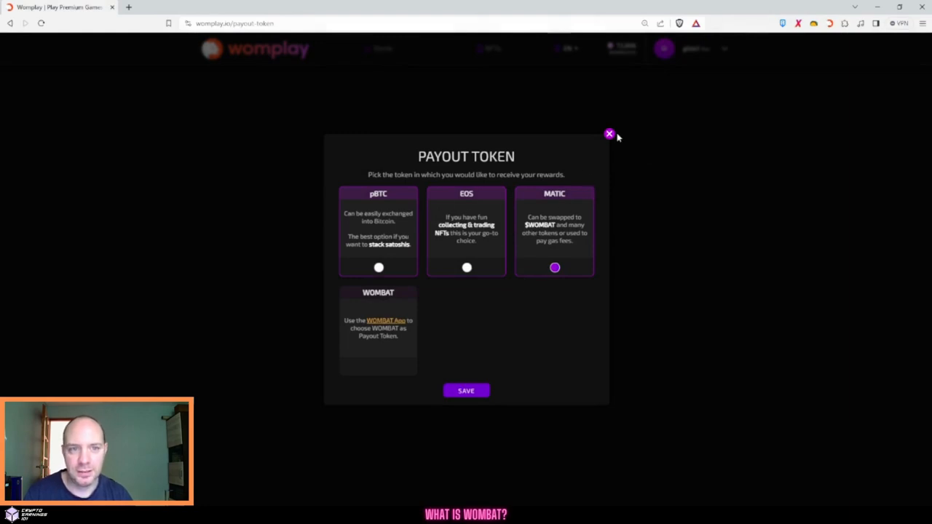
{"action": "left_click", "coordinate": [610, 134]}
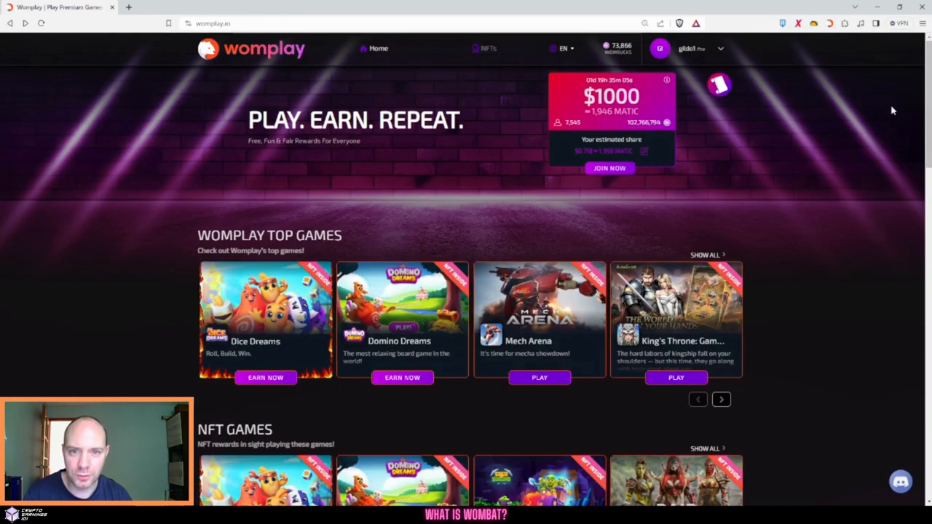
Scroll through the Womplay homepage game listings
{"action": "scroll", "scroll_direction": "down", "scroll_amount": 3}
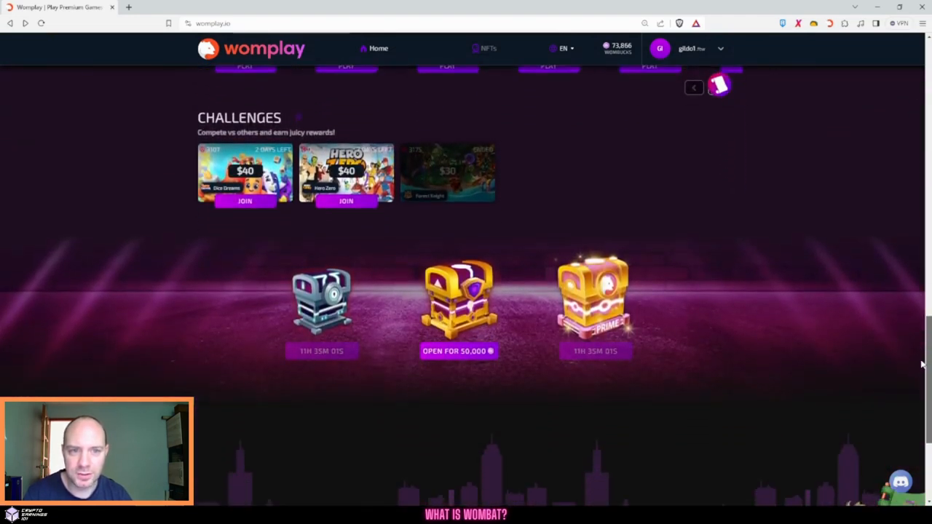
{"action": "scroll", "scroll_direction": "down", "scroll_amount": 3}
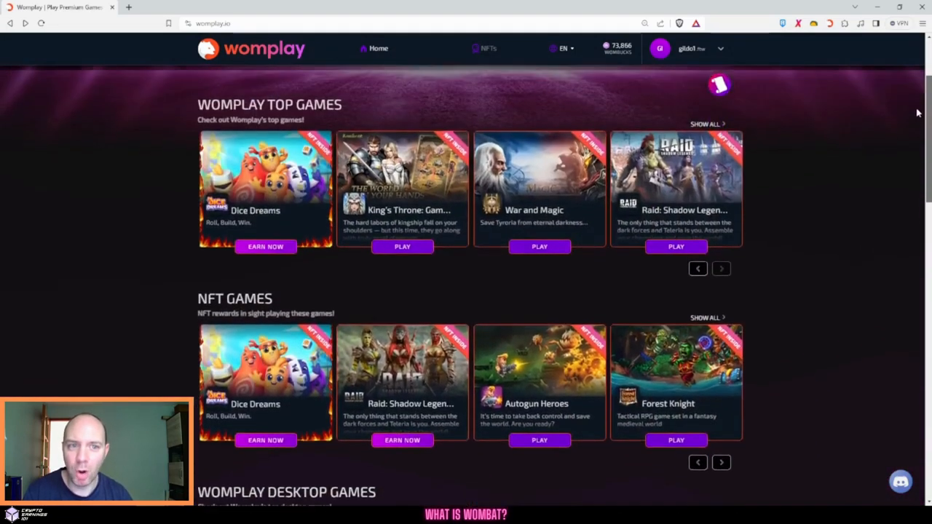
{"action": "scroll", "scroll_direction": "up", "scroll_amount": 3}
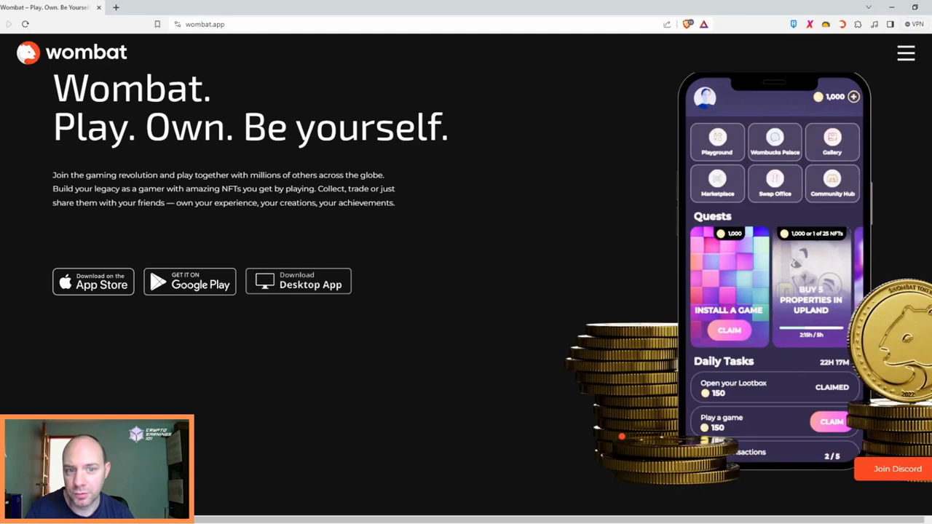
Check the 8606.195 WOMBAT Polygon balance in the Wombat wallet extension
{"action": "left_click", "coordinate": [93, 283]}
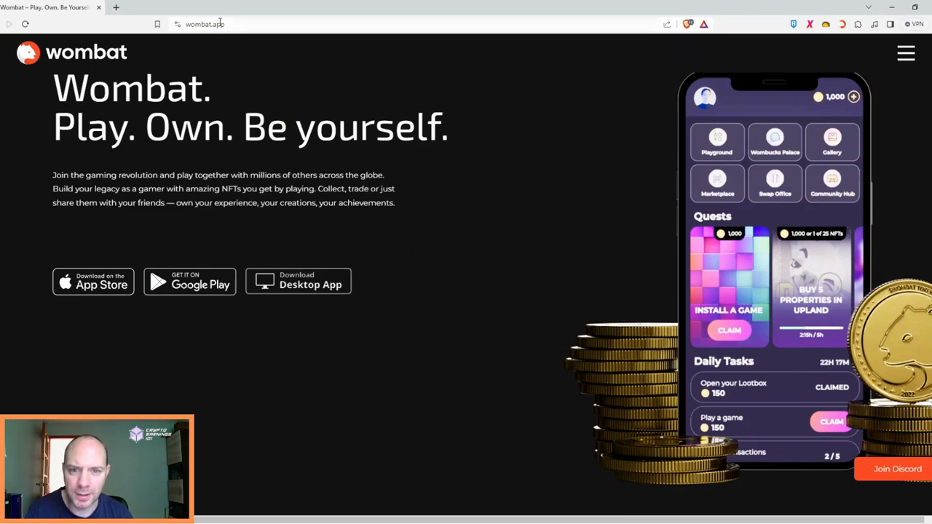
{"action": "left_click", "coordinate": [298, 289]}
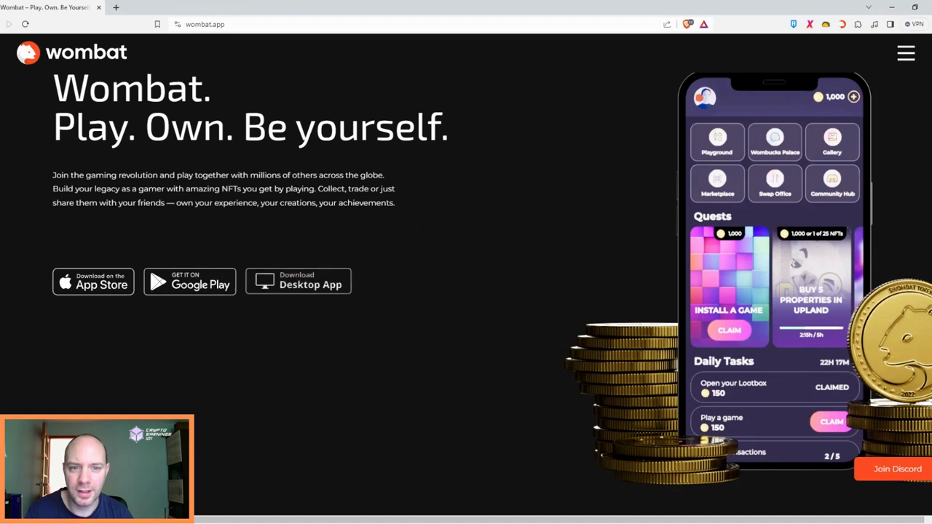
{"action": "left_click", "coordinate": [843, 24]}
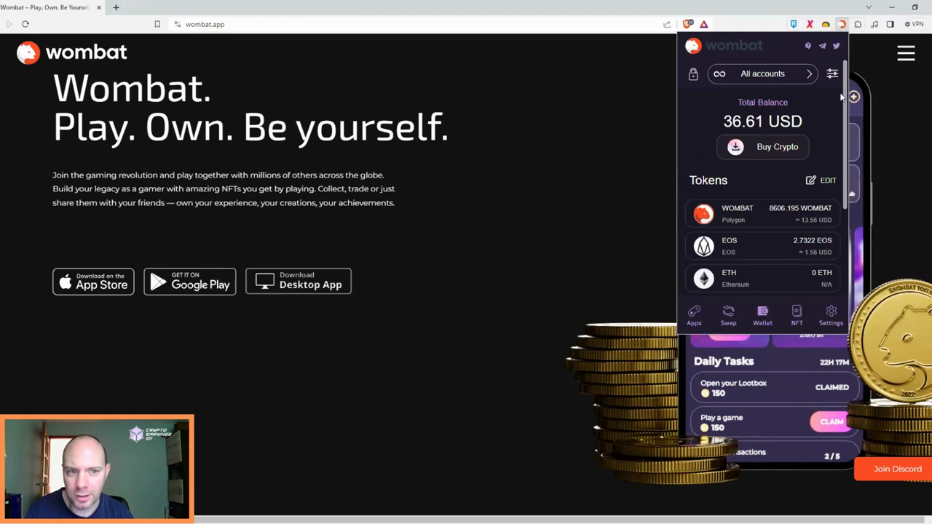
{"action": "scroll", "scroll_direction": "down", "scroll_amount": 3}
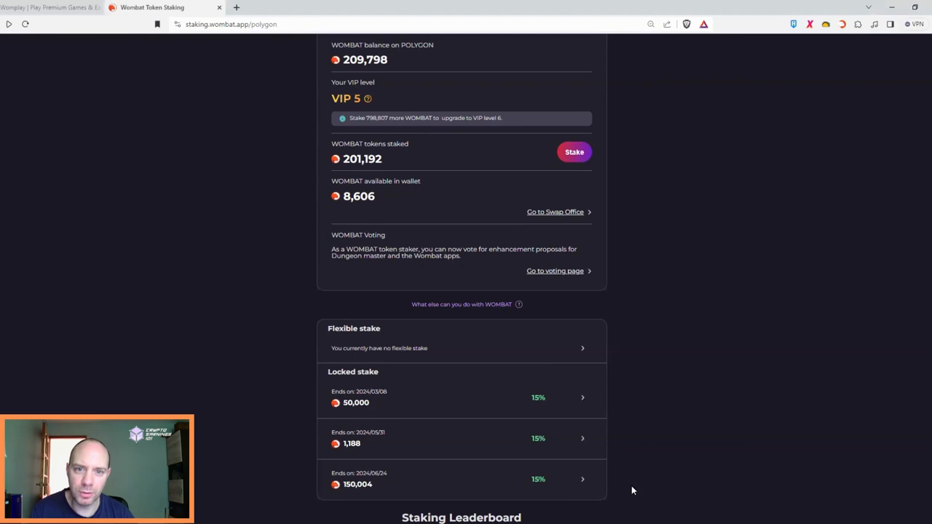
{"action": "mouse_move", "coordinate": [582, 489]}
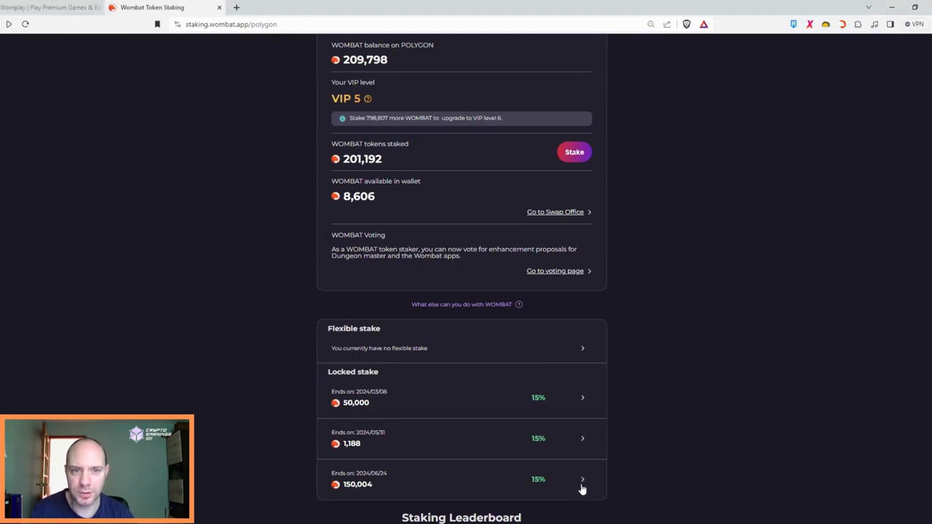
{"action": "left_click", "coordinate": [582, 479]}
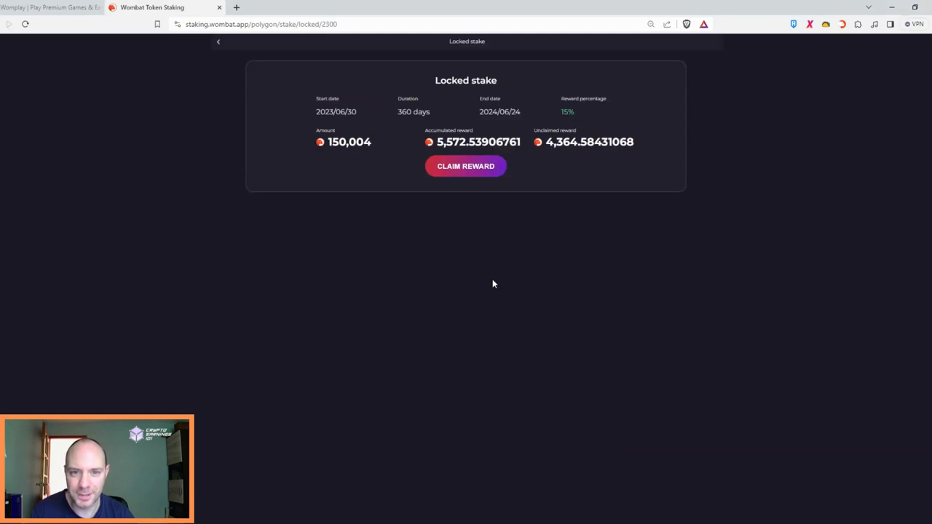
{"action": "mouse_move", "coordinate": [485, 276]}
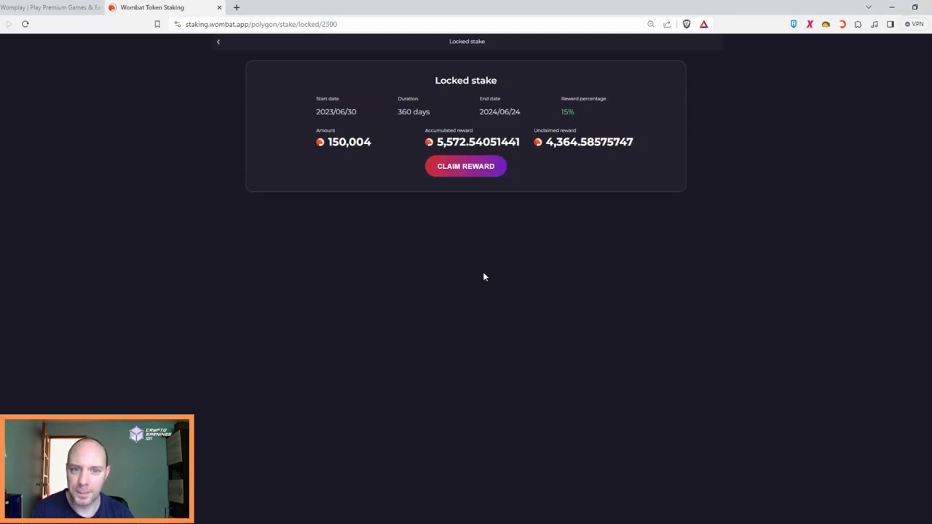
{"action": "mouse_move", "coordinate": [395, 209]}
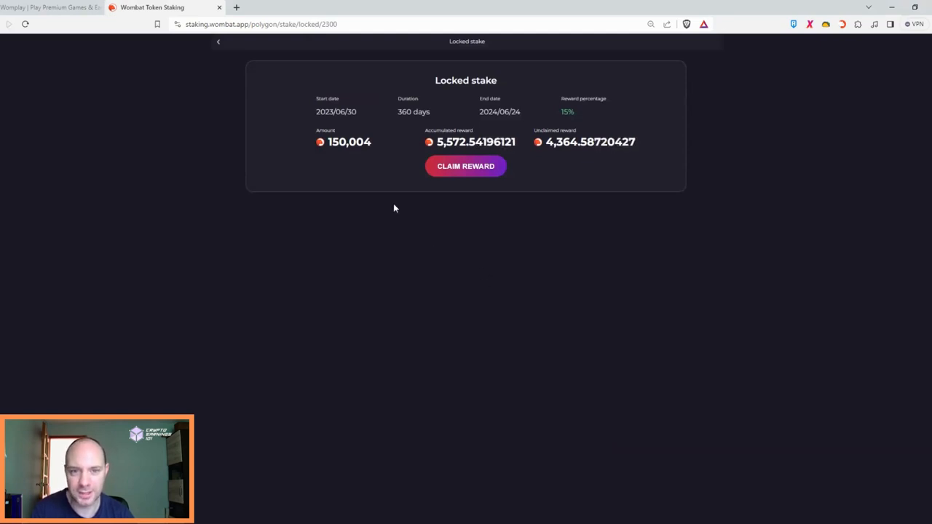
{"action": "left_click", "coordinate": [218, 41]}
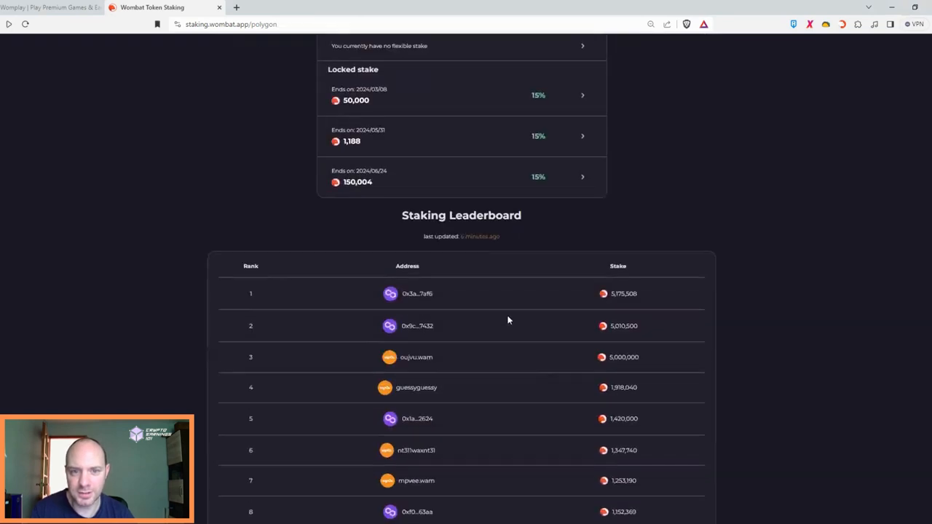
{"action": "scroll", "scroll_direction": "down", "scroll_amount": 3}
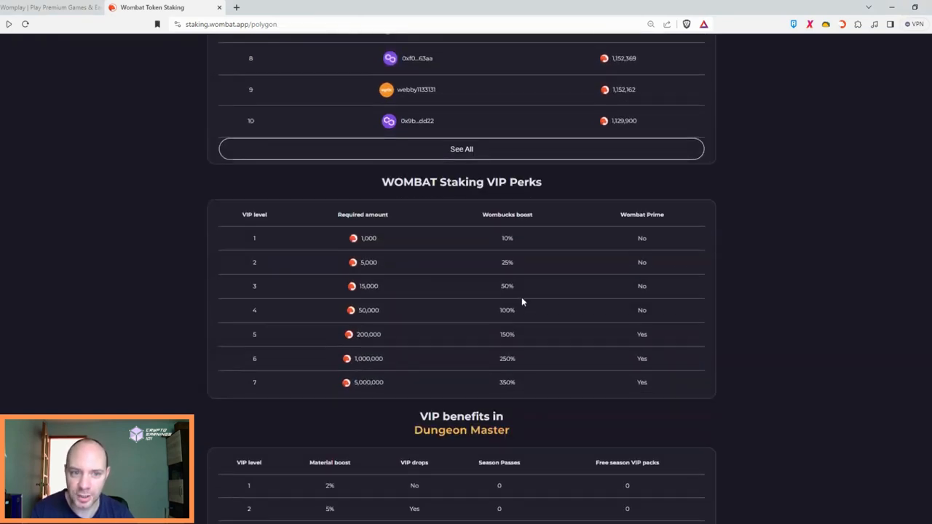
{"action": "mouse_move", "coordinate": [482, 308]}
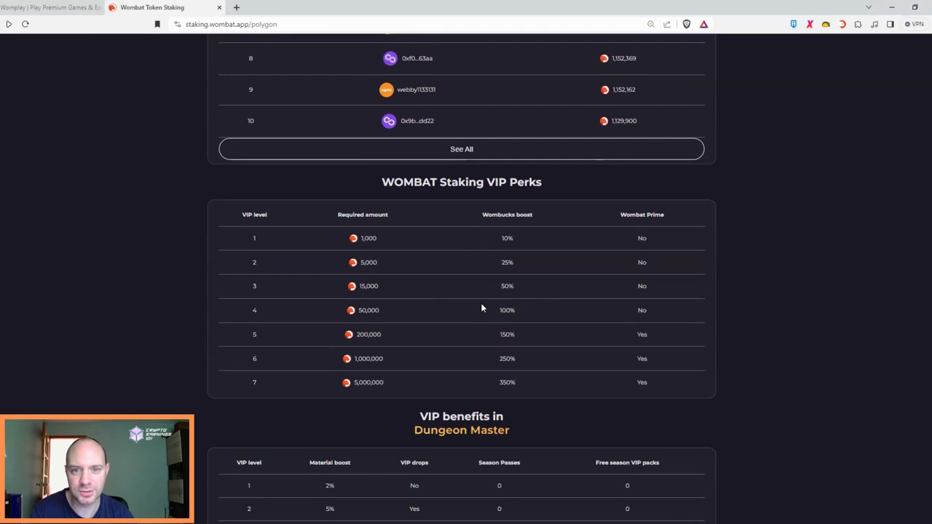
{"action": "mouse_move", "coordinate": [469, 299]}
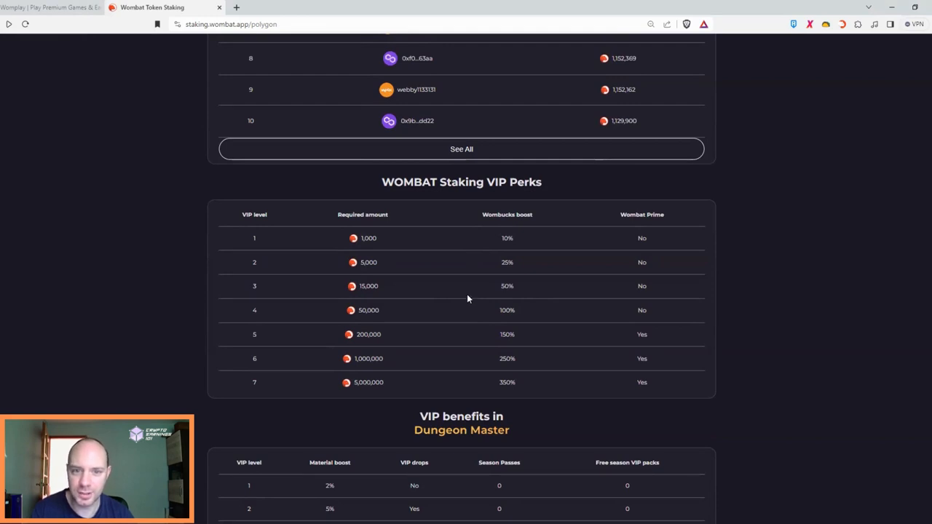
{"action": "mouse_move", "coordinate": [452, 315]}
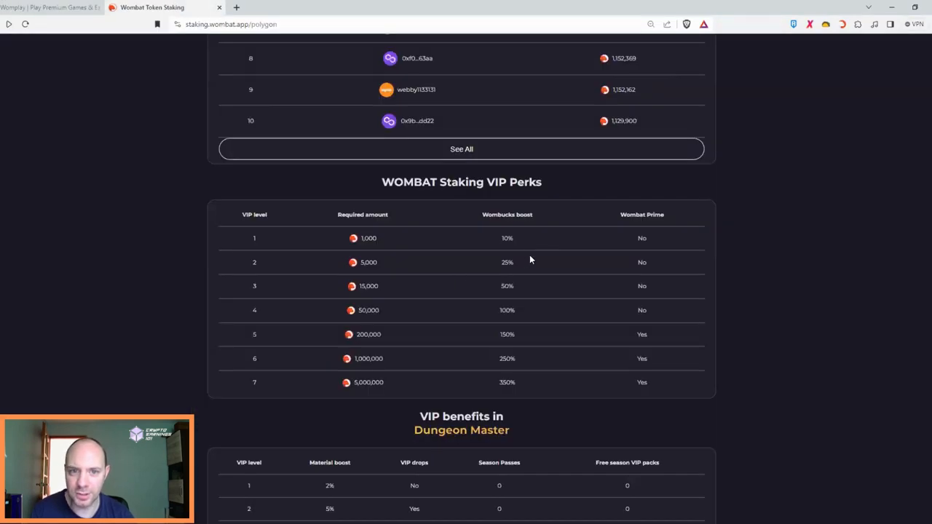
{"action": "scroll", "scroll_direction": "down", "scroll_amount": 3}
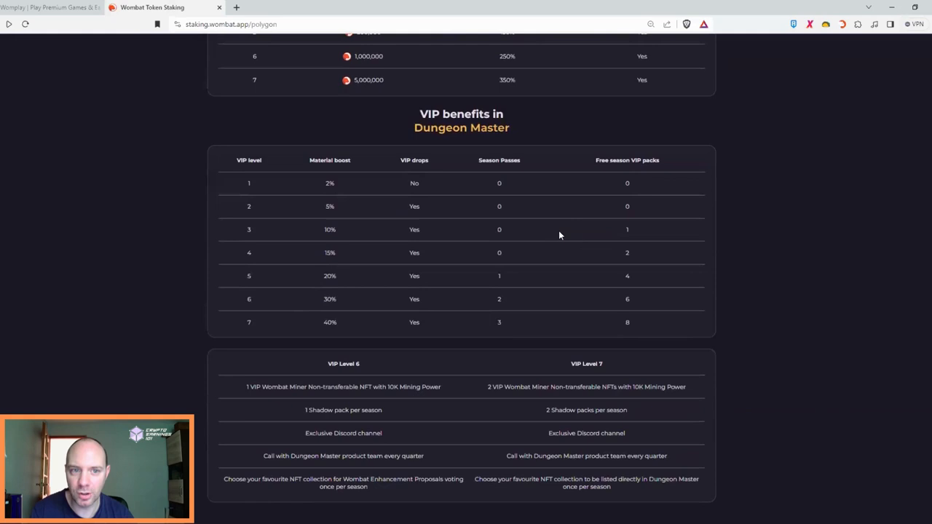
{"action": "mouse_move", "coordinate": [392, 215]}
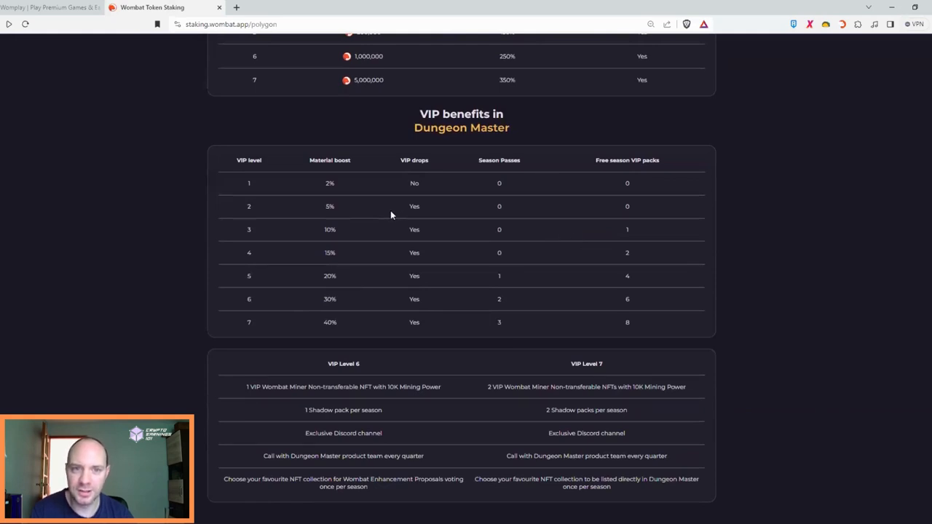
{"action": "mouse_move", "coordinate": [532, 283]}
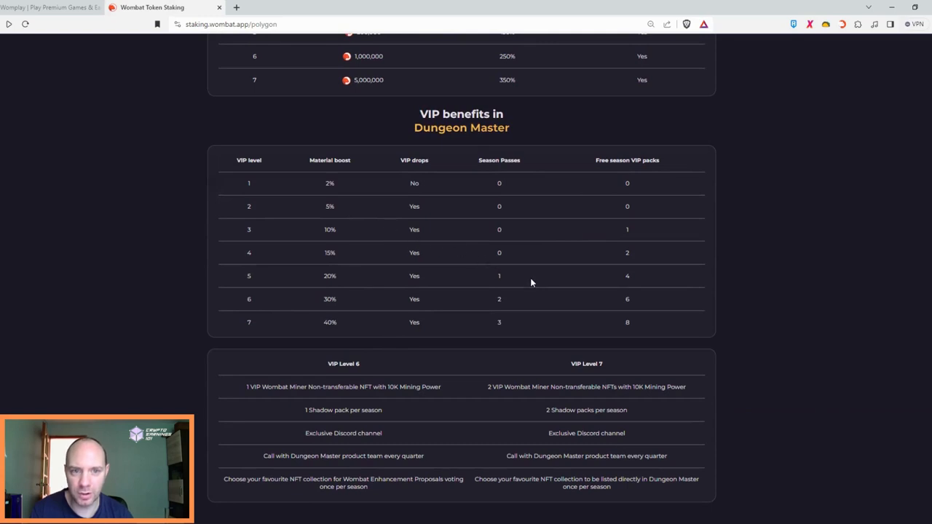
{"action": "mouse_move", "coordinate": [636, 284]}
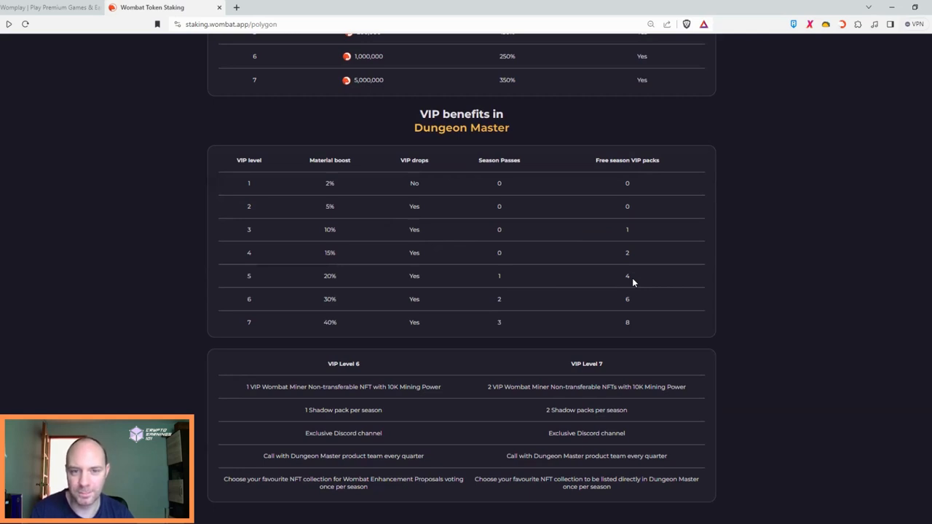
{"action": "mouse_move", "coordinate": [671, 277]}
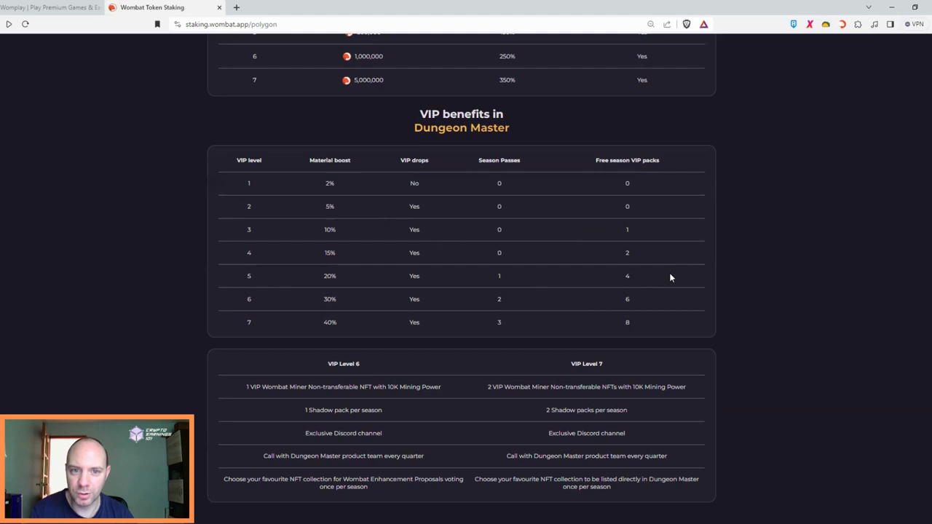
{"action": "mouse_move", "coordinate": [275, 284]}
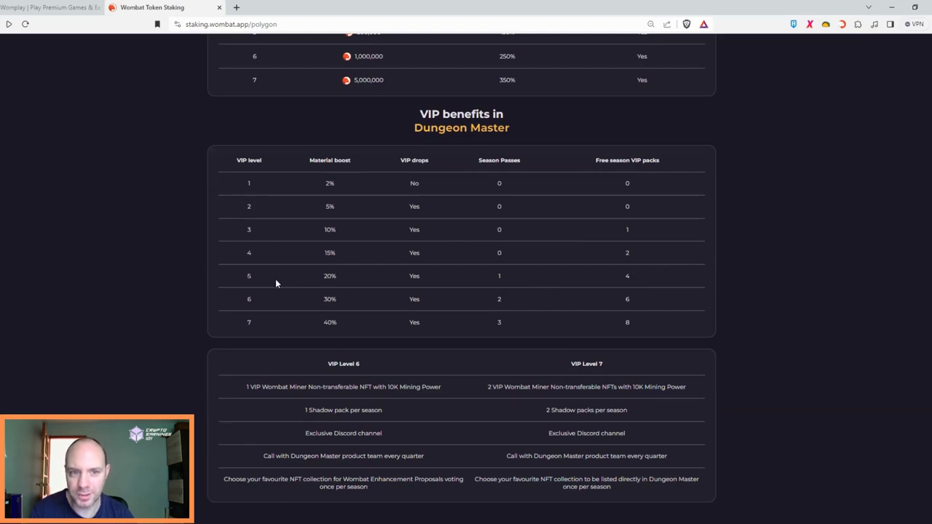
{"action": "mouse_move", "coordinate": [594, 276]}
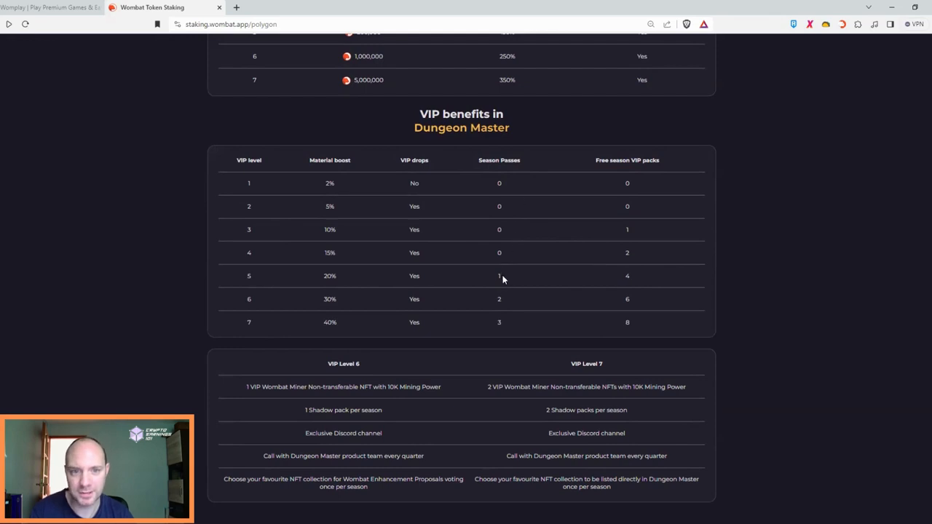
{"action": "mouse_move", "coordinate": [531, 281]}
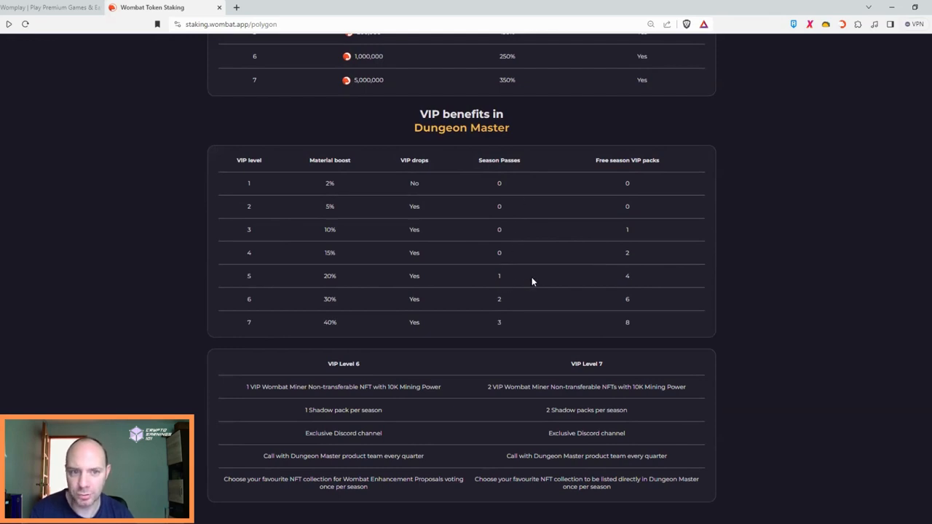
{"action": "mouse_move", "coordinate": [719, 295]}
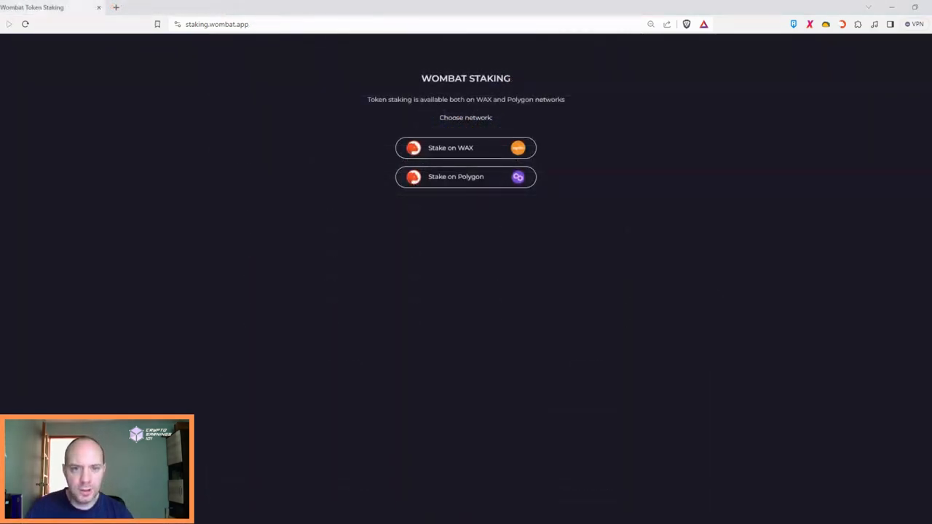
{"action": "mouse_move", "coordinate": [673, 306]}
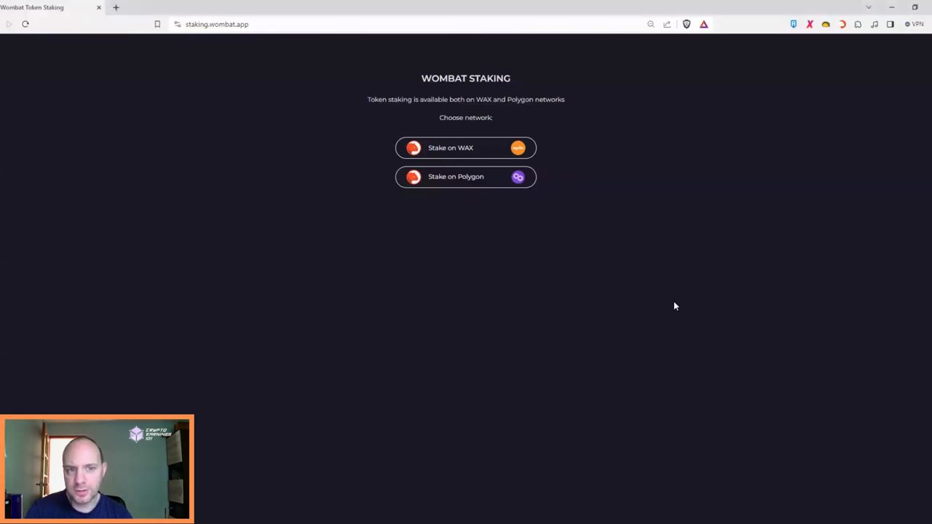
{"action": "mouse_move", "coordinate": [679, 306]}
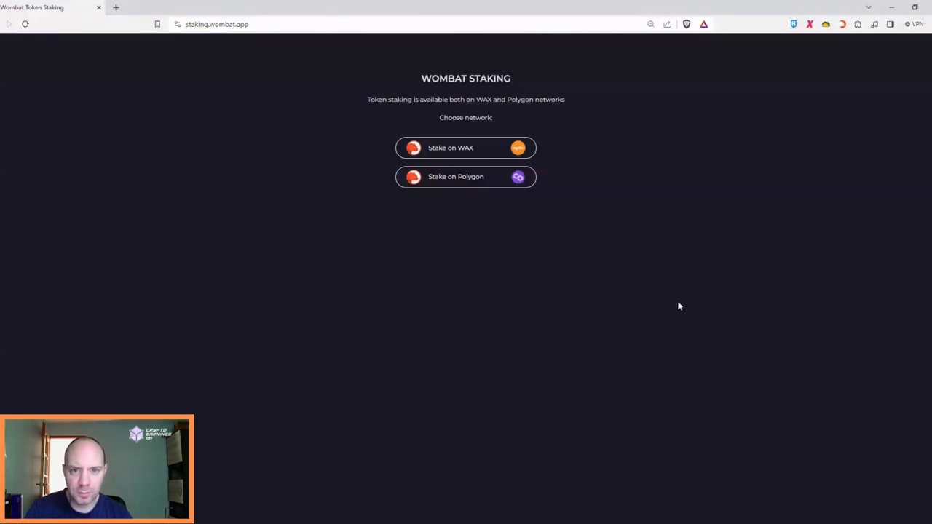
{"action": "mouse_move", "coordinate": [693, 293]}
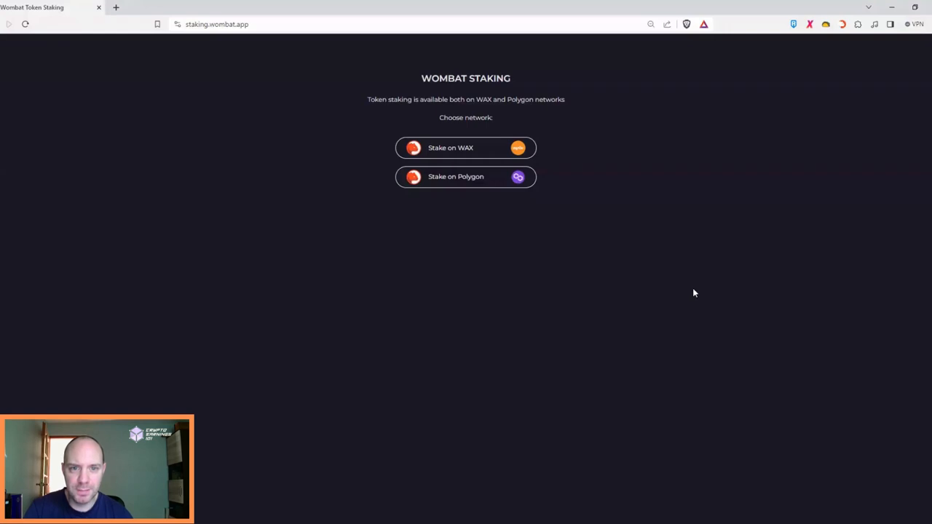
{"action": "mouse_move", "coordinate": [283, 93]}
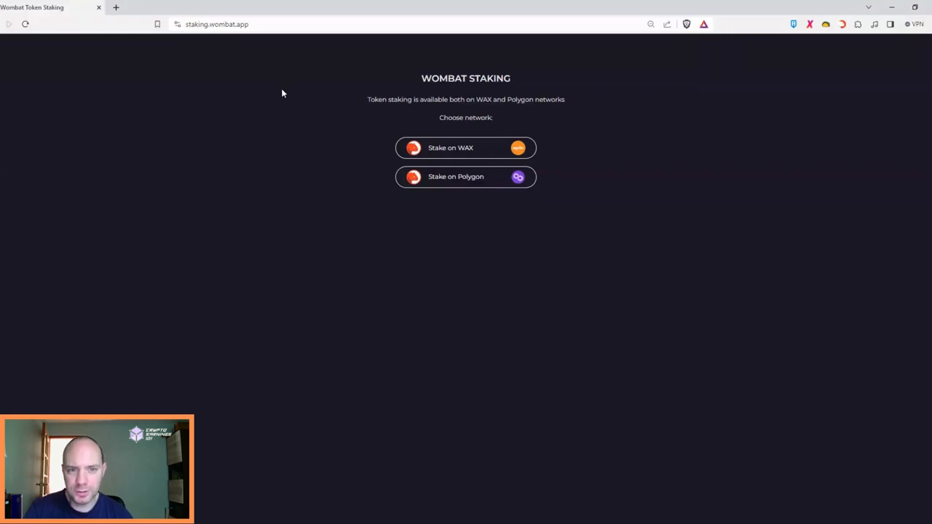
{"action": "mouse_move", "coordinate": [306, 95]}
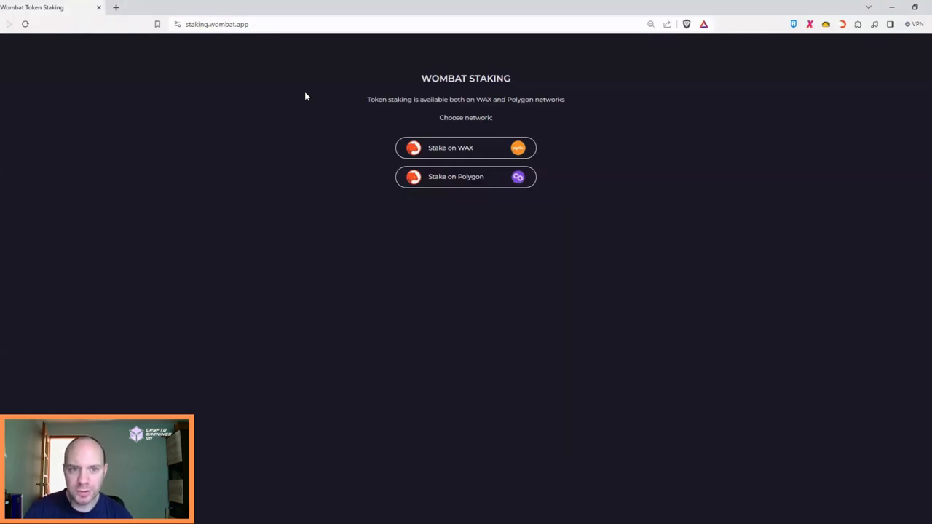
{"action": "mouse_move", "coordinate": [470, 148]}
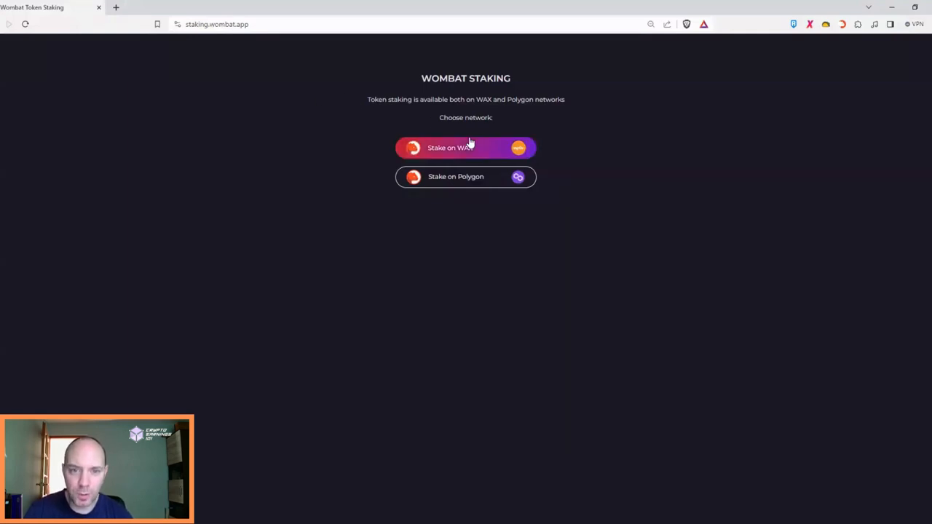
{"action": "mouse_move", "coordinate": [542, 201]}
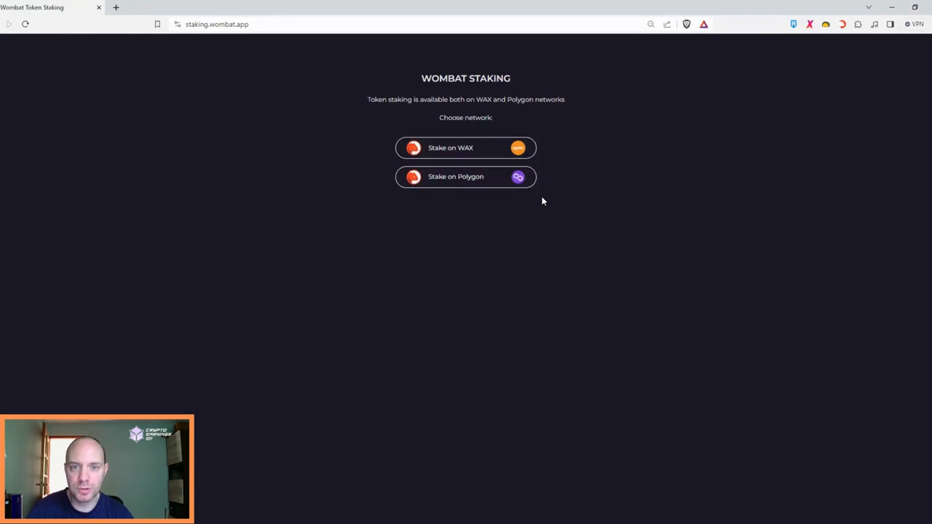
{"action": "mouse_move", "coordinate": [521, 202]}
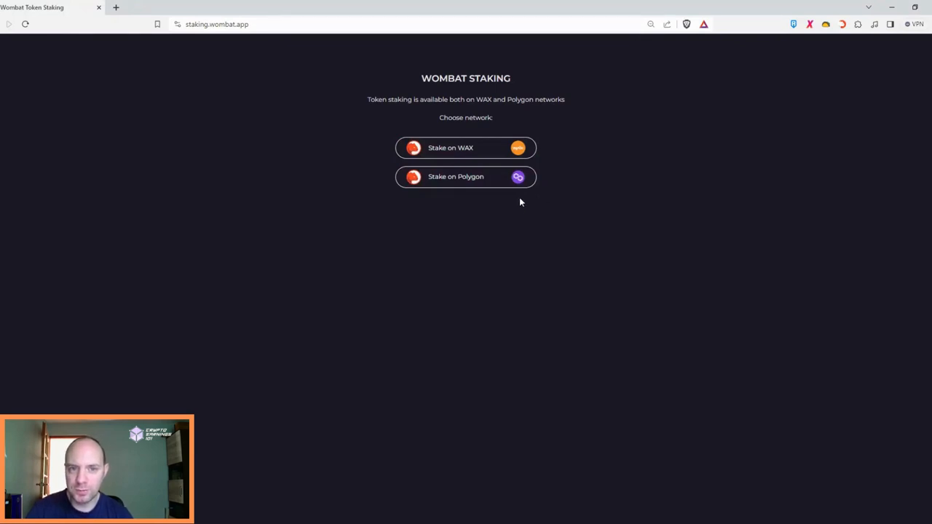
{"action": "mouse_move", "coordinate": [459, 180]}
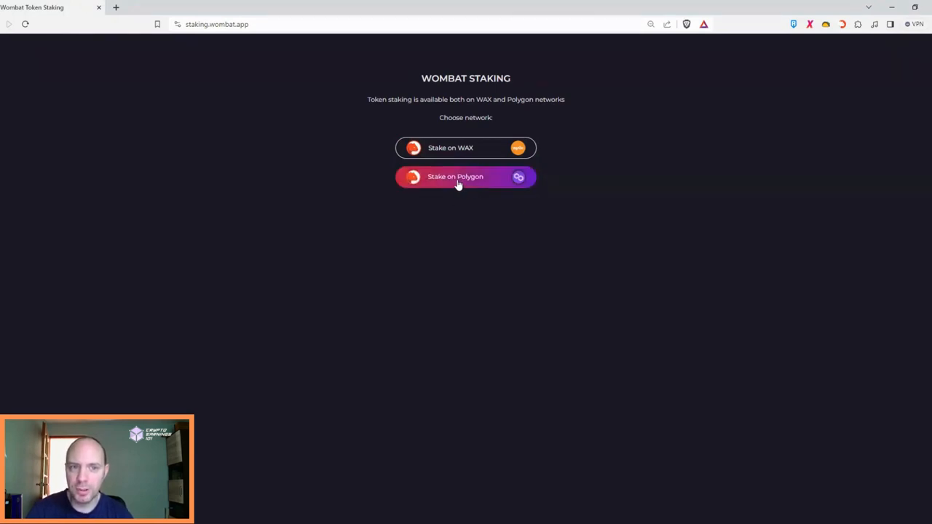
Choose Polygon and reconnect to load the VIP 5 staking dashboard
{"action": "left_click", "coordinate": [465, 177]}
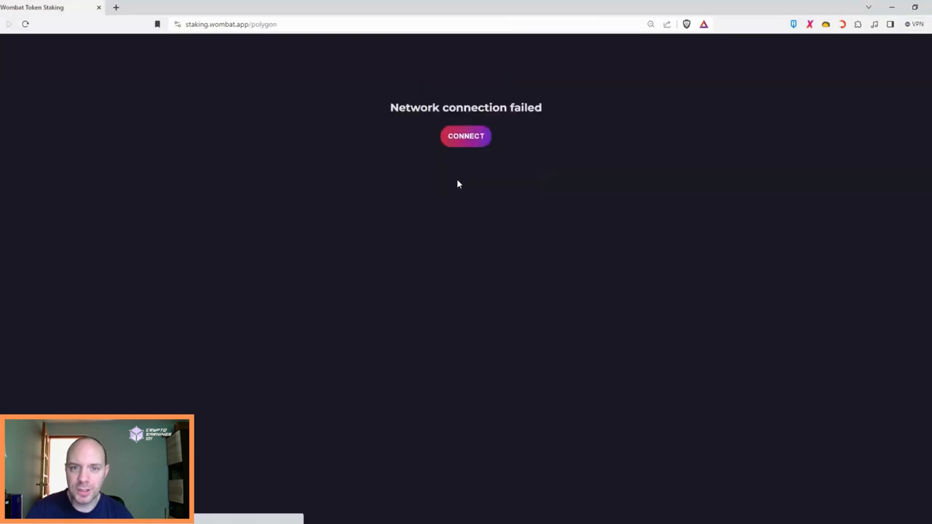
{"action": "left_click", "coordinate": [465, 136]}
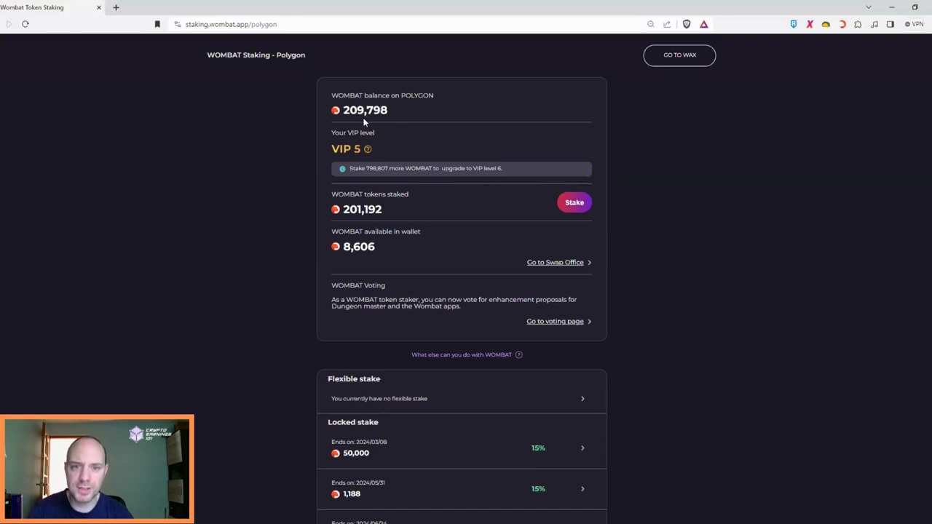
{"action": "mouse_move", "coordinate": [356, 142]}
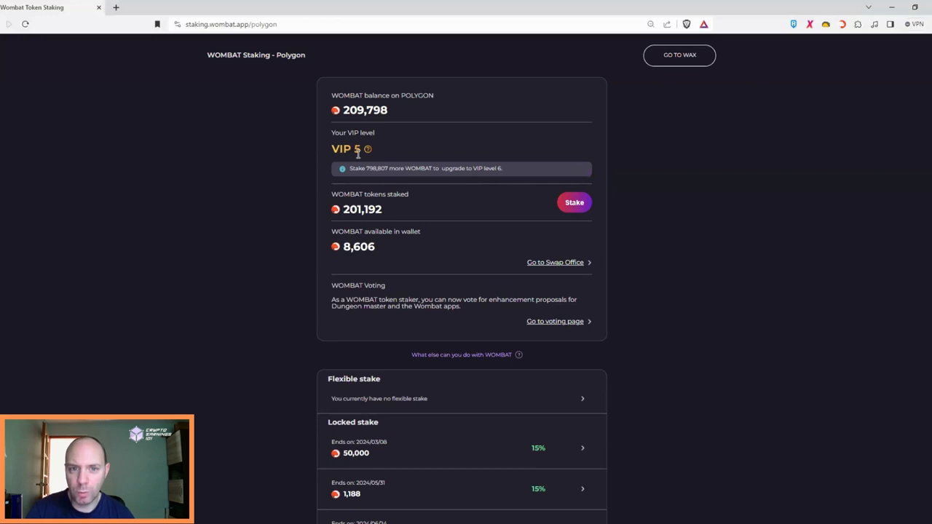
Open the stake form next to WOMBAT tokens staked
{"action": "left_click", "coordinate": [574, 201]}
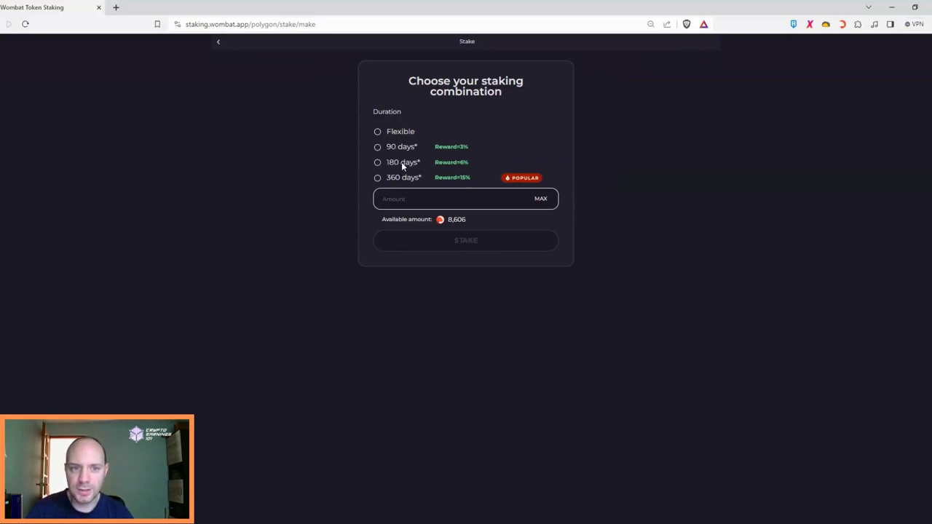
{"action": "mouse_move", "coordinate": [464, 170]}
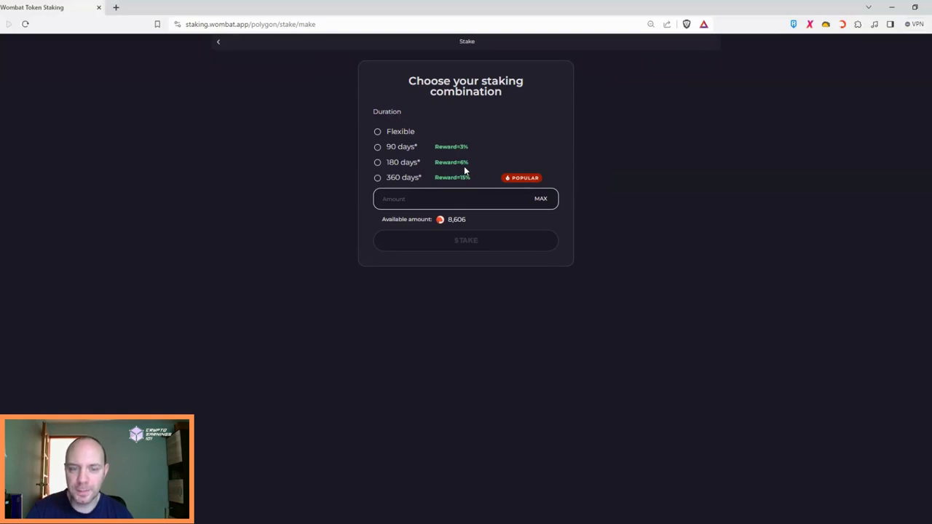
{"action": "mouse_move", "coordinate": [462, 179]}
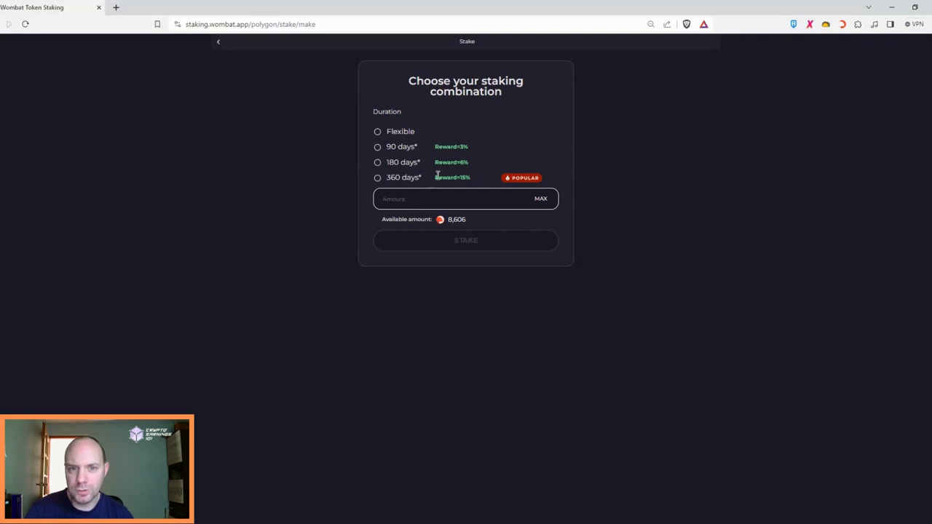
Select the 360-day 15% duration and fill the maximum 8,606 WOMBAT
{"action": "left_click", "coordinate": [377, 177]}
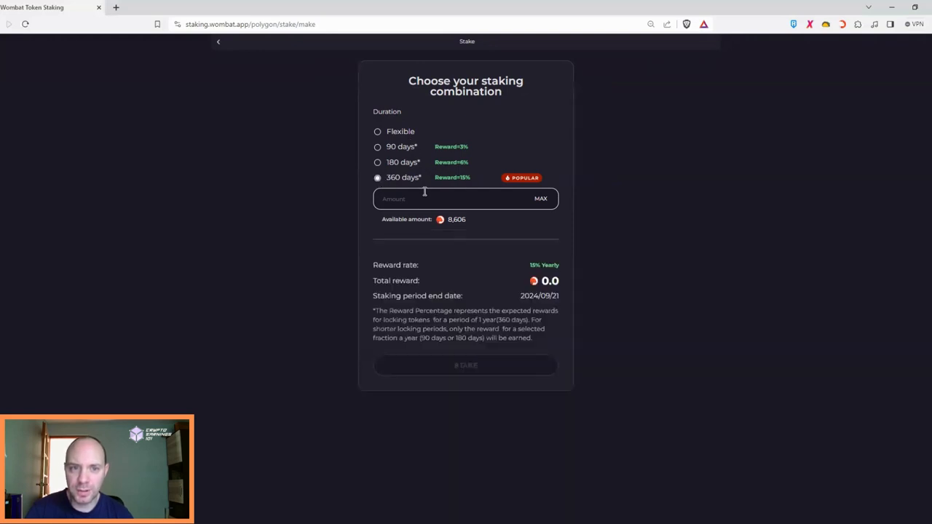
{"action": "mouse_move", "coordinate": [458, 224]}
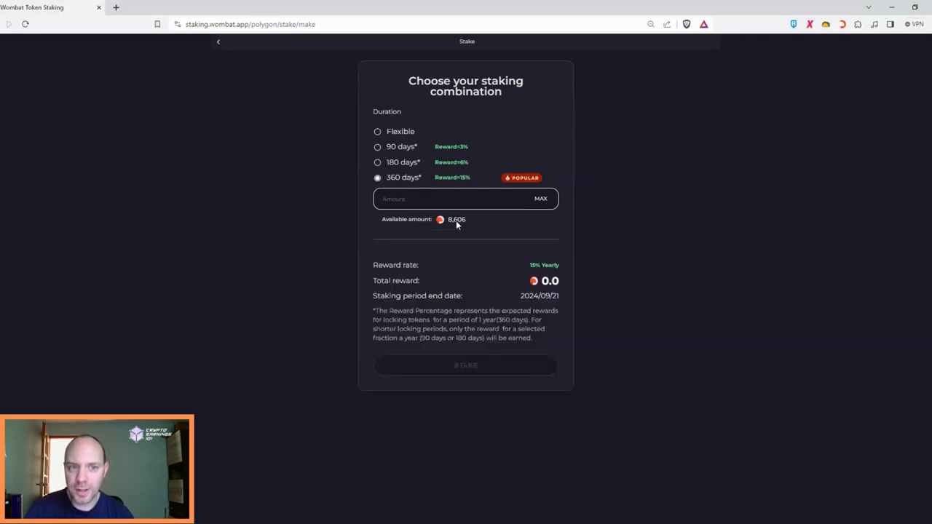
{"action": "left_click", "coordinate": [540, 198]}
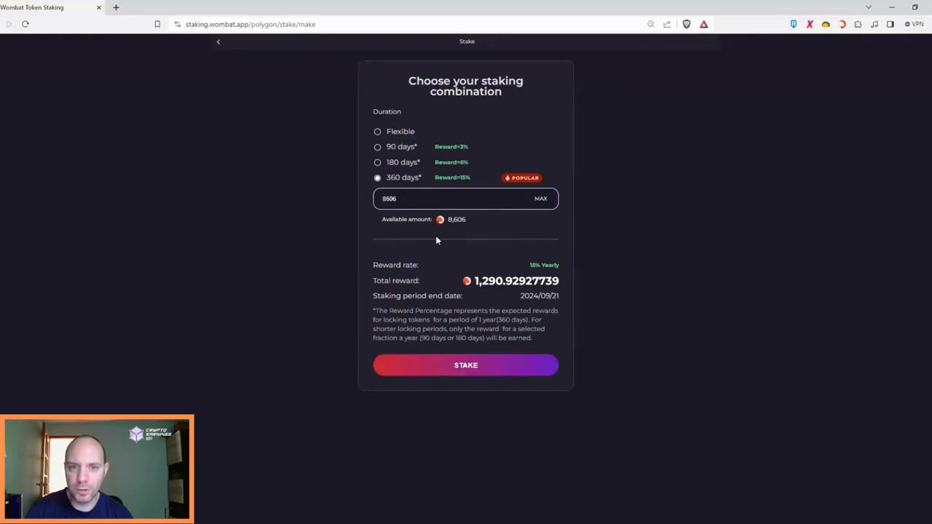
{"action": "mouse_move", "coordinate": [424, 242]}
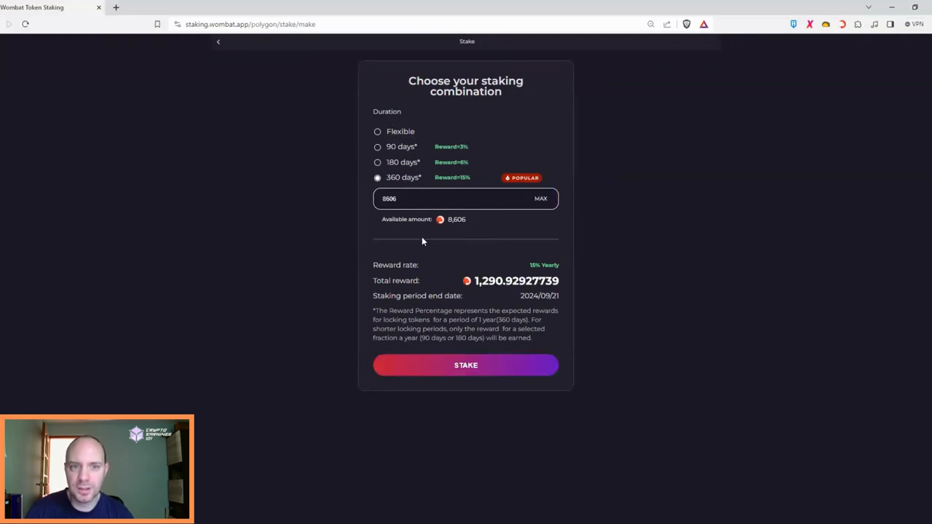
{"action": "mouse_move", "coordinate": [557, 290]}
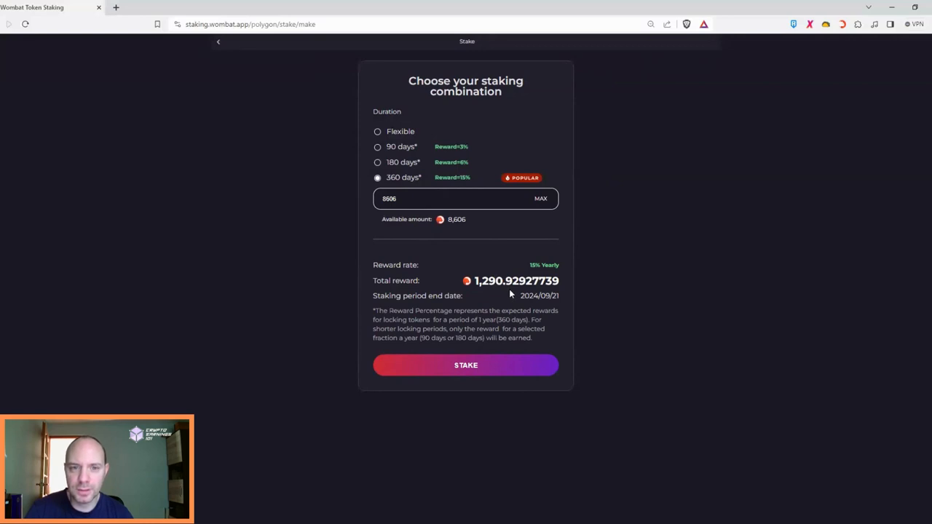
{"action": "left_click", "coordinate": [466, 365]}
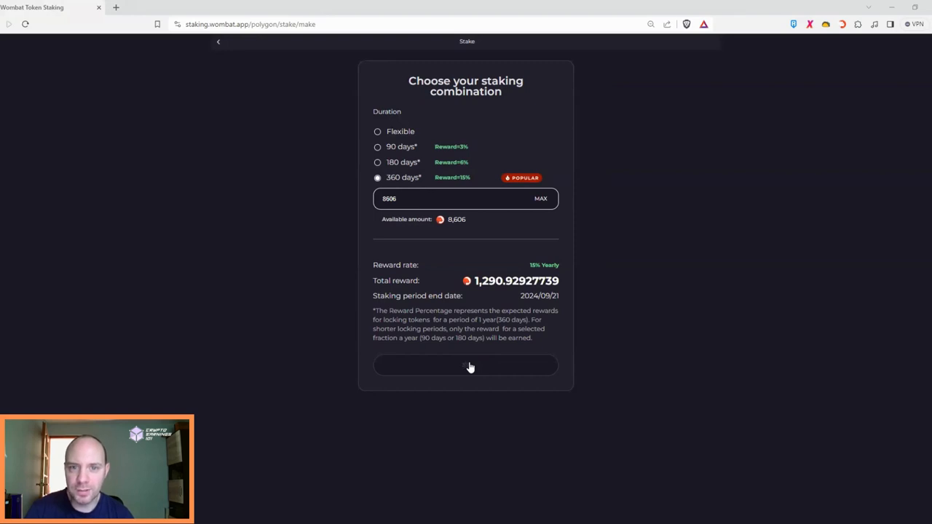
Stake the 8,606 WOMBAT and open its 360-day locked stake entry ending 2024/09/21
{"action": "left_click", "coordinate": [465, 366]}
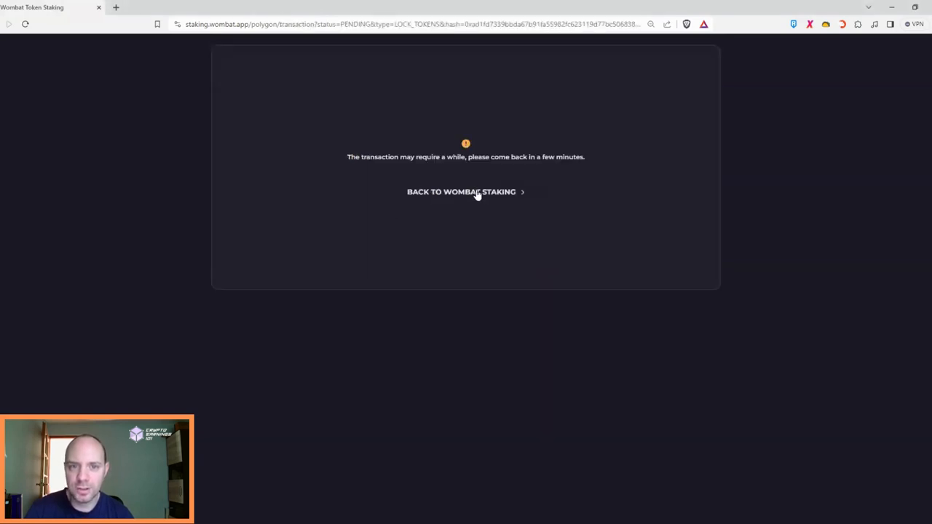
{"action": "left_click", "coordinate": [461, 192]}
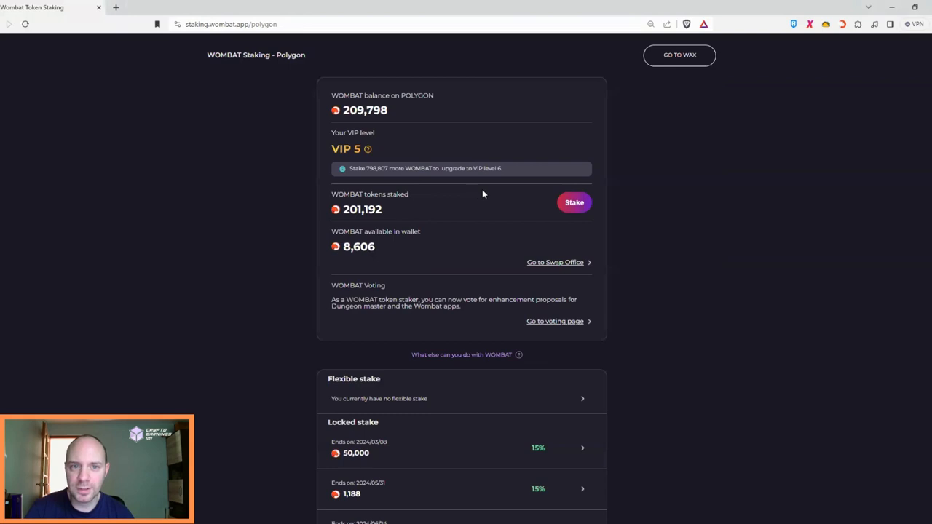
{"action": "scroll", "scroll_direction": "down", "scroll_amount": 3}
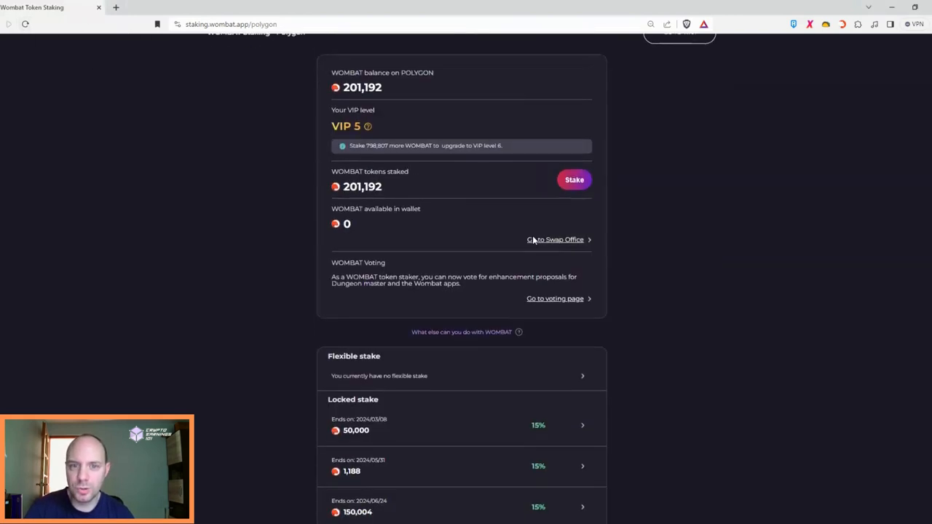
{"action": "scroll", "scroll_direction": "down", "scroll_amount": 3}
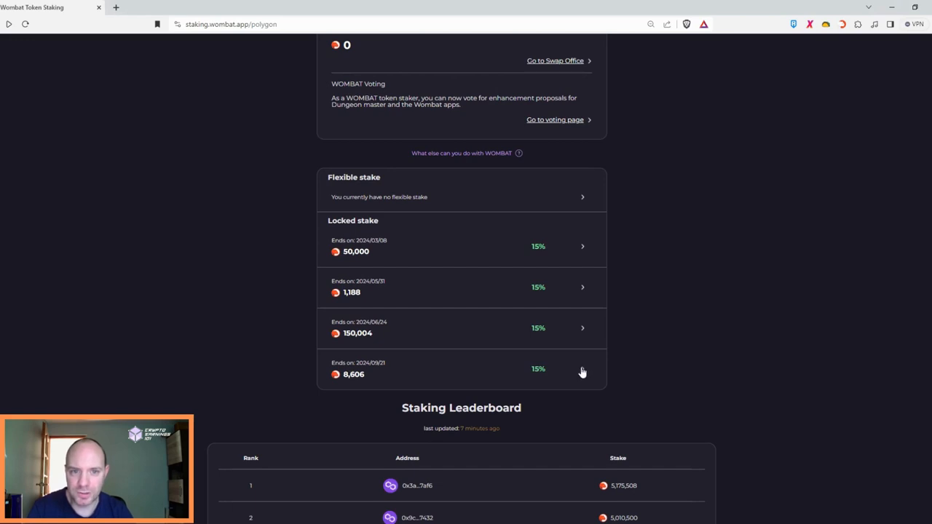
{"action": "left_click", "coordinate": [582, 369]}
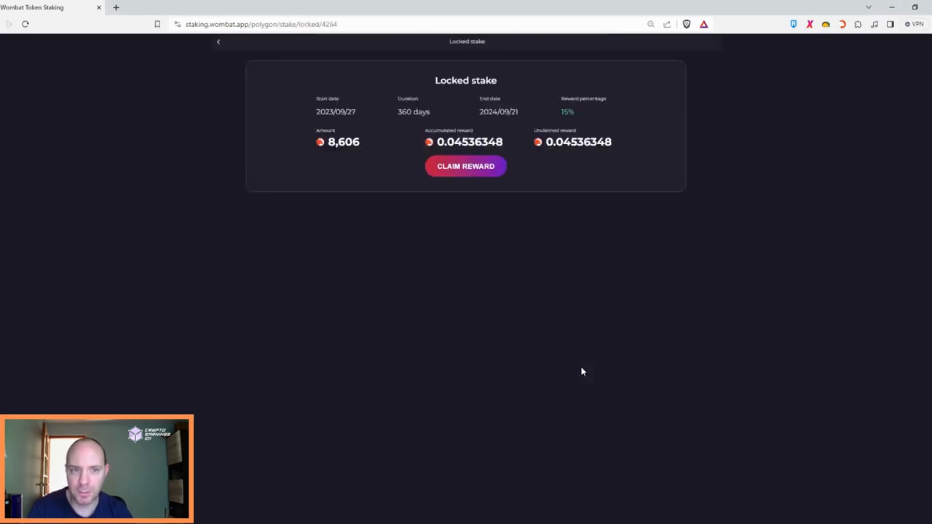